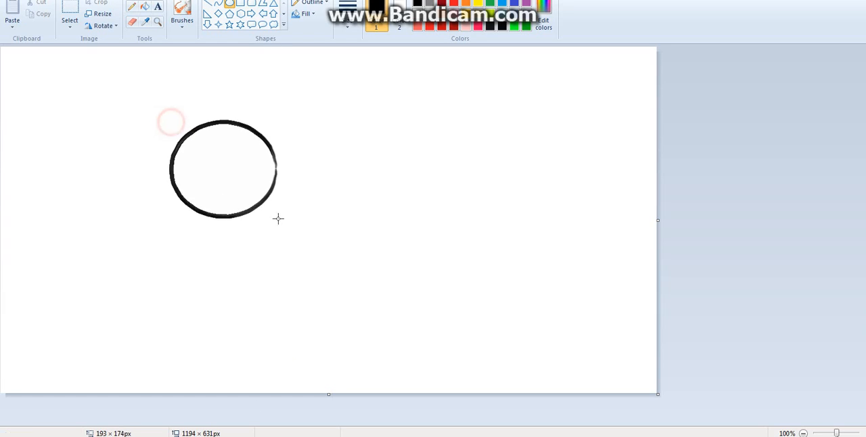
- Undo the lopsided oval and move a larger black head circle toward the canvas centre
key(Ctrl+z)
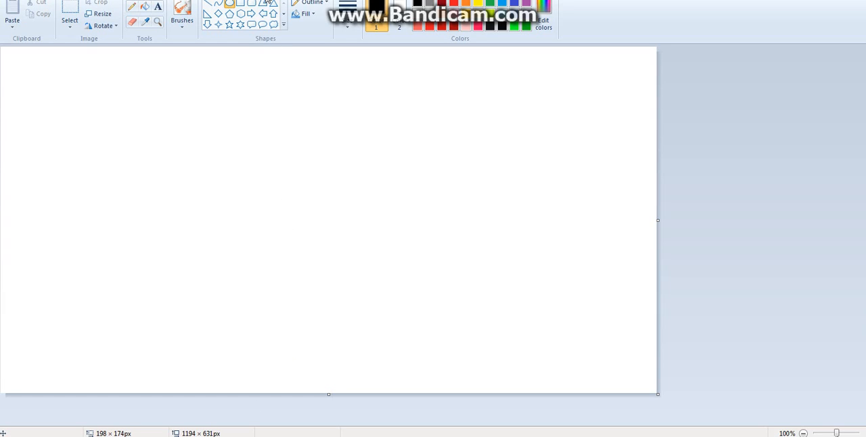
click(316, 7)
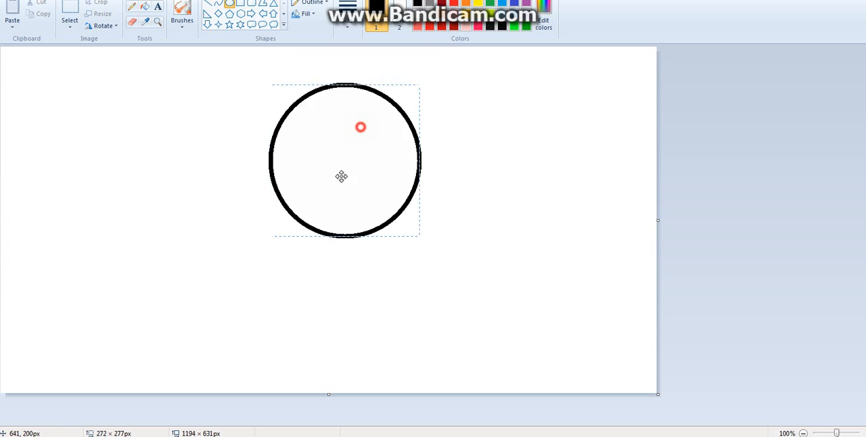
drag(342, 176, 298, 214)
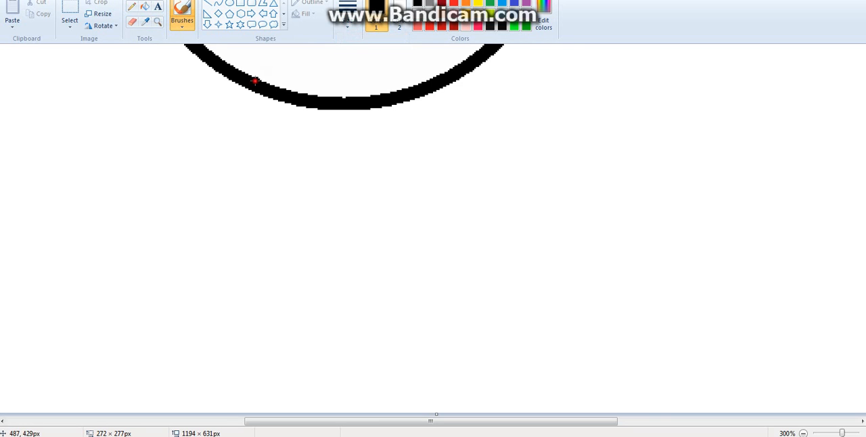
- Brush the two neck lines, then sketch eyes, pupil, nose, mouth and ear lines
drag(255, 80, 256, 125)
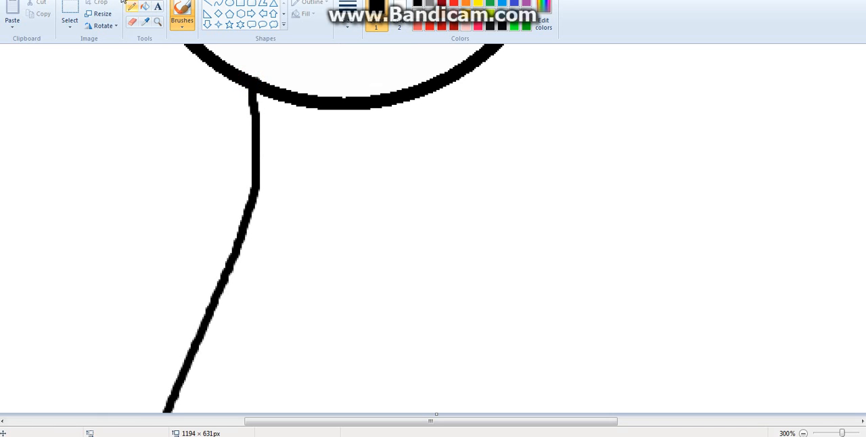
click(345, 14)
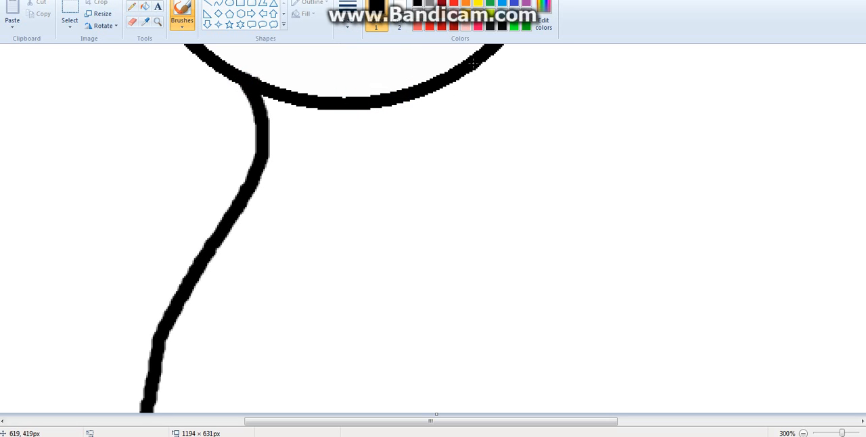
drag(501, 47, 534, 365)
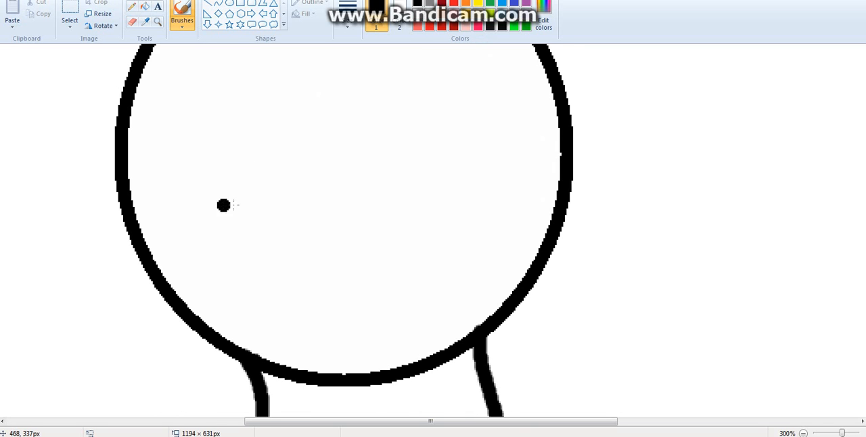
drag(234, 196, 443, 240)
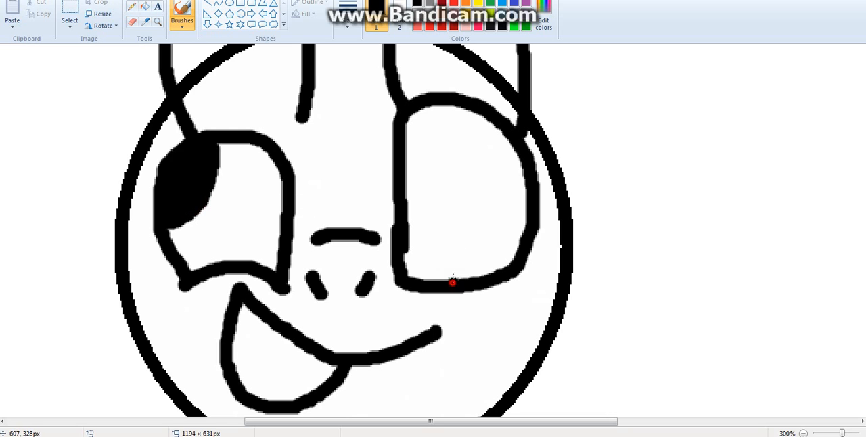
drag(453, 282, 486, 266)
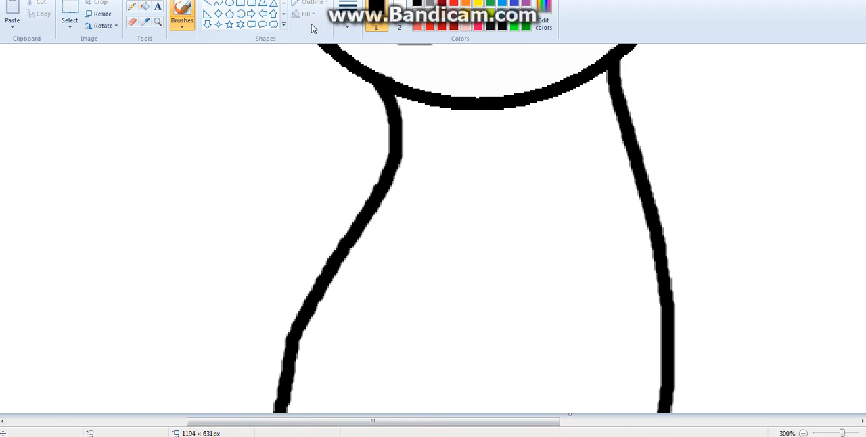
- Draw, move and resize one outlined circle on each side of the body
drag(175, 178, 237, 229)
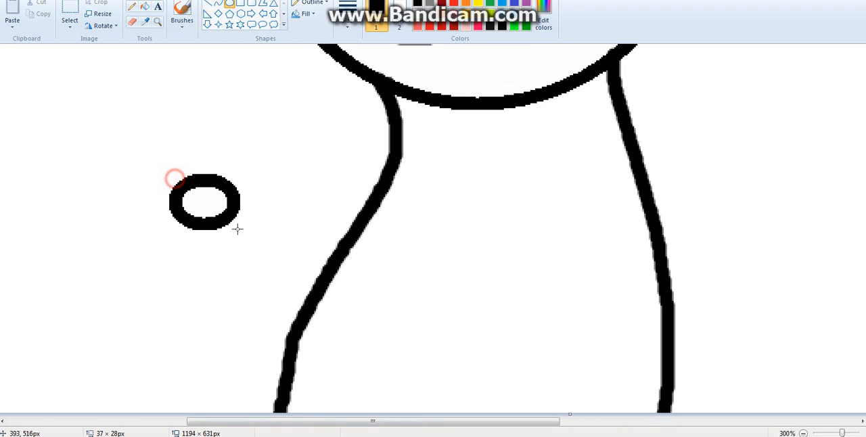
drag(178, 176, 296, 309)
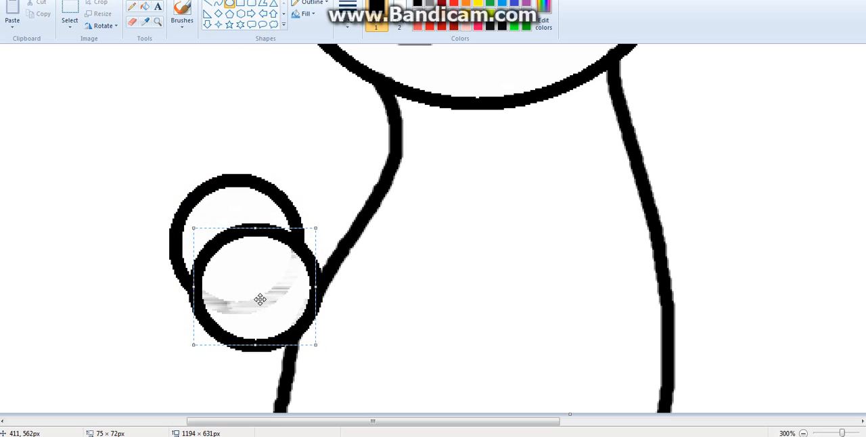
drag(260, 300, 266, 238)
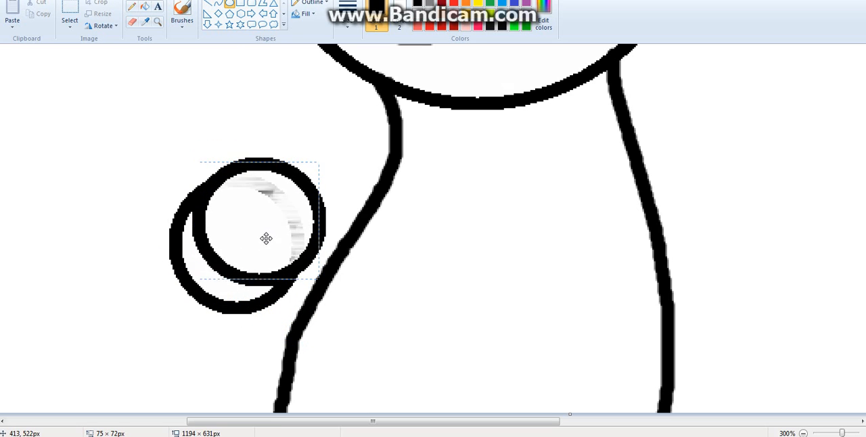
drag(266, 238, 243, 253)
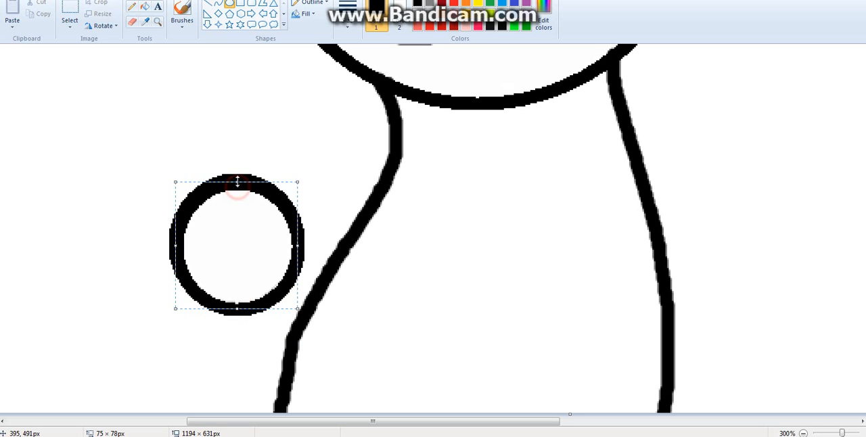
drag(237, 244, 606, 276)
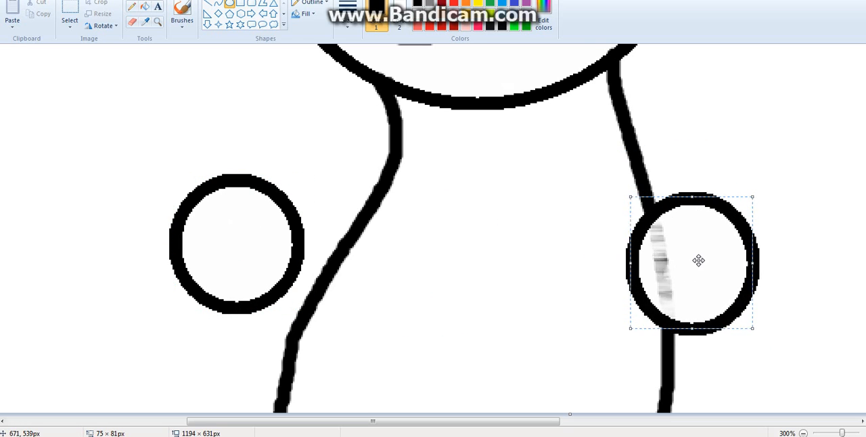
drag(699, 261, 760, 219)
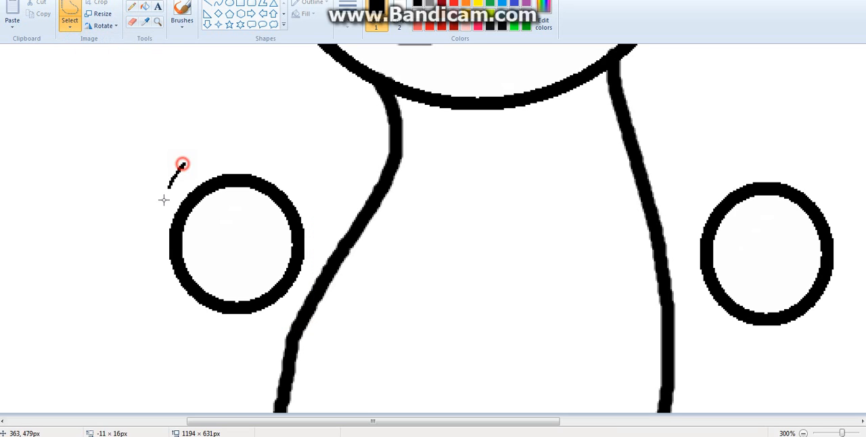
drag(182, 164, 280, 308)
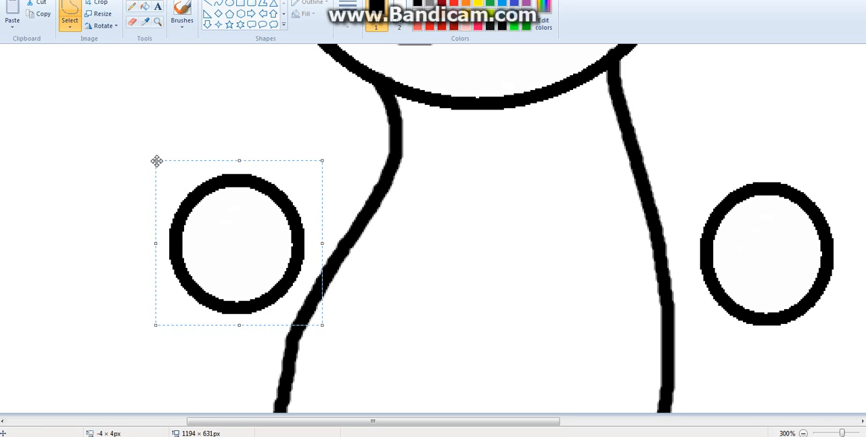
mouse_move(157, 163)
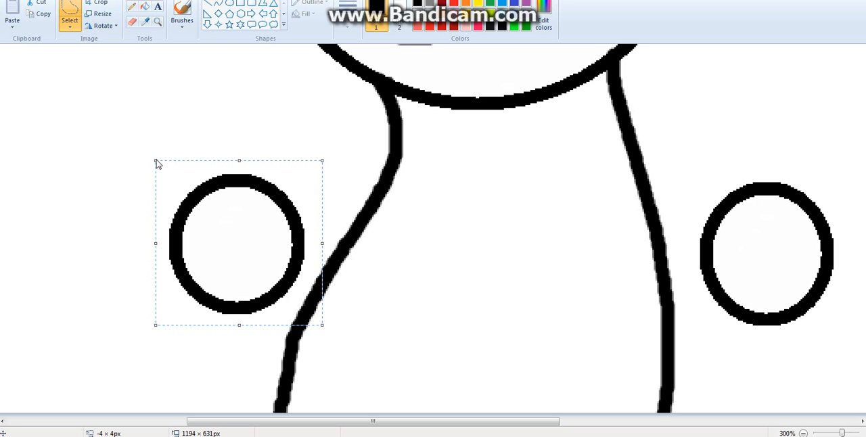
mouse_move(156, 162)
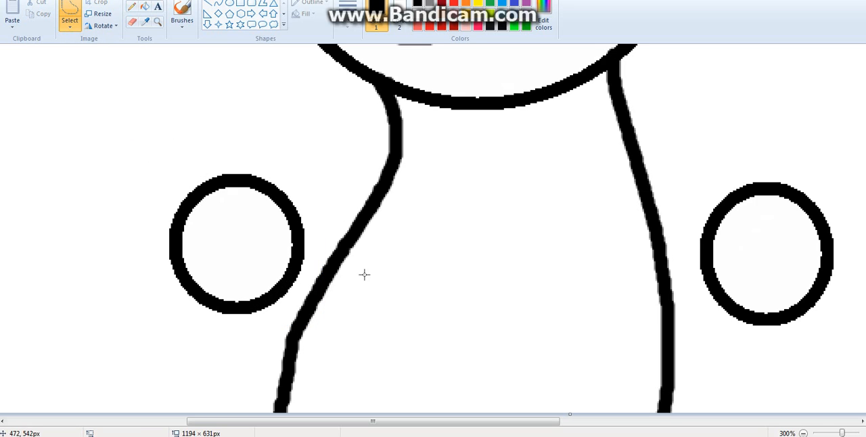
- At 400% zoom, erase the ear lines crossing the head's top, then zoom out to 200%
click(801, 430)
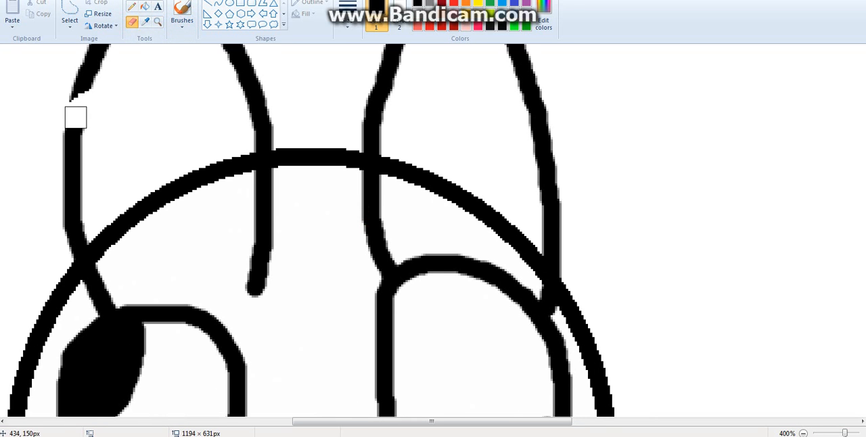
drag(76, 117, 112, 282)
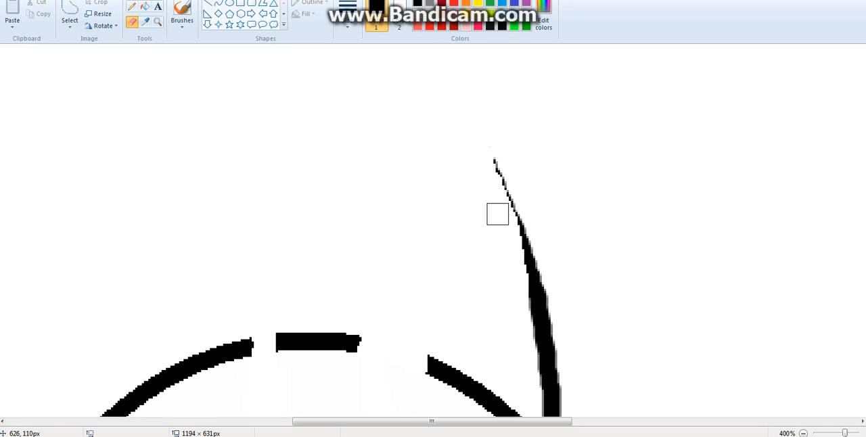
scroll(down, 3)
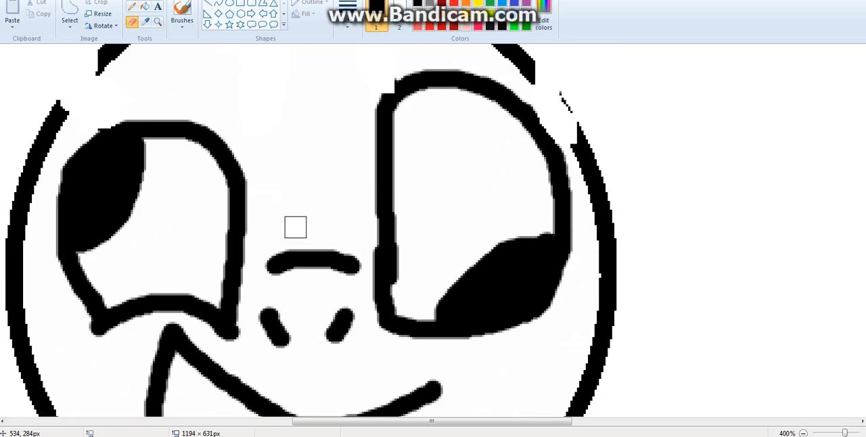
scroll(down, 3)
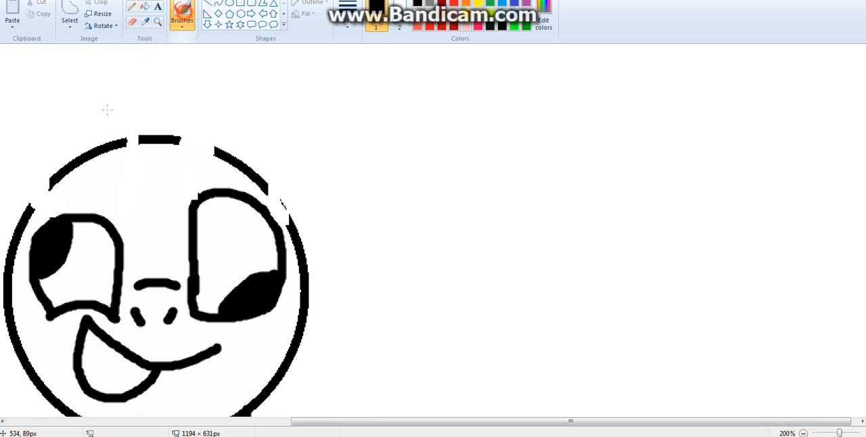
- Brush tall pointed left and right ear outlines rising from the head
drag(25, 142, 41, 213)
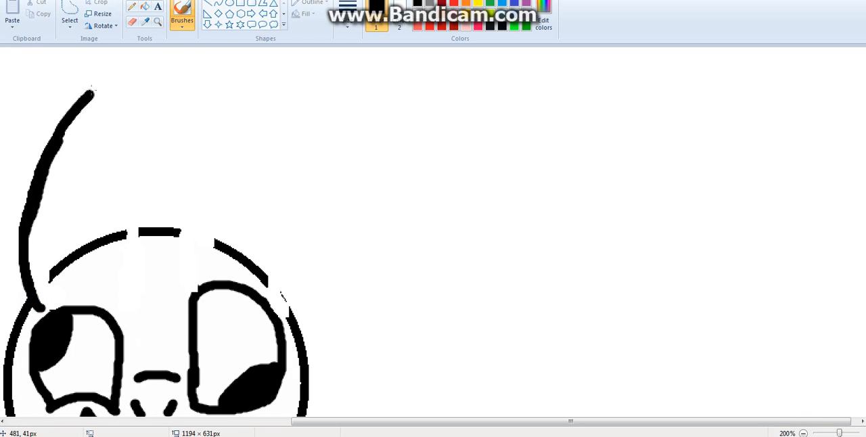
drag(122, 149, 129, 277)
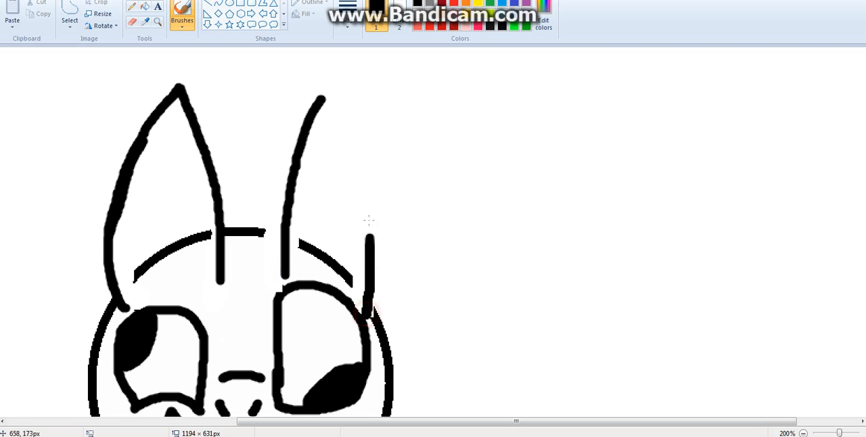
drag(318, 98, 372, 304)
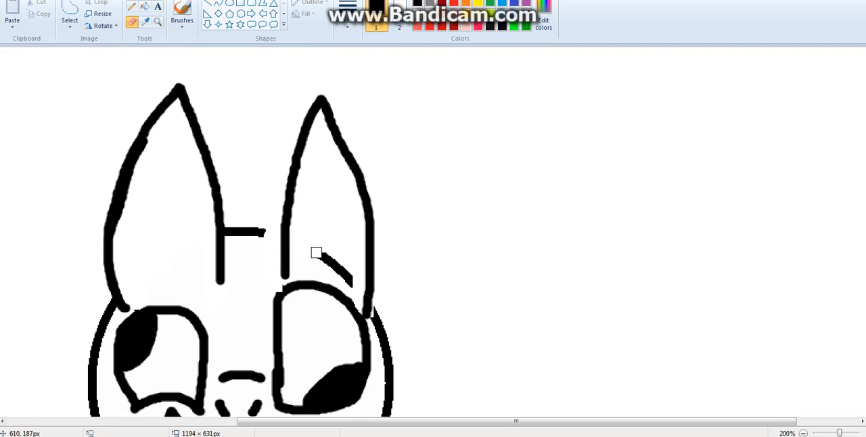
scroll(down, 3)
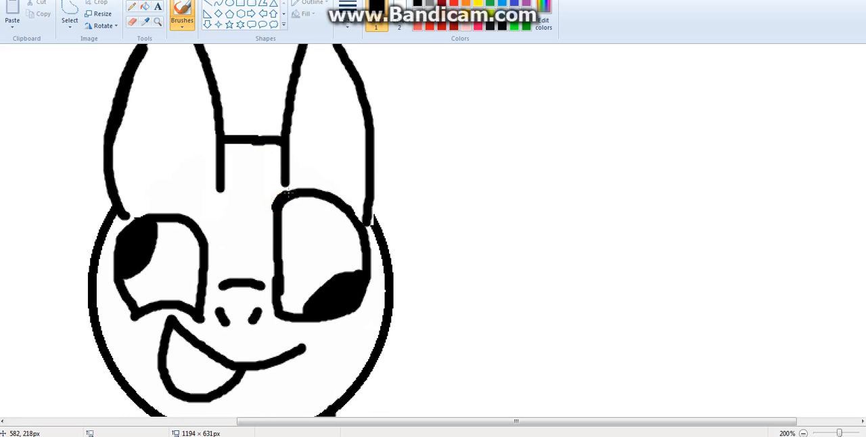
mouse_move(300, 204)
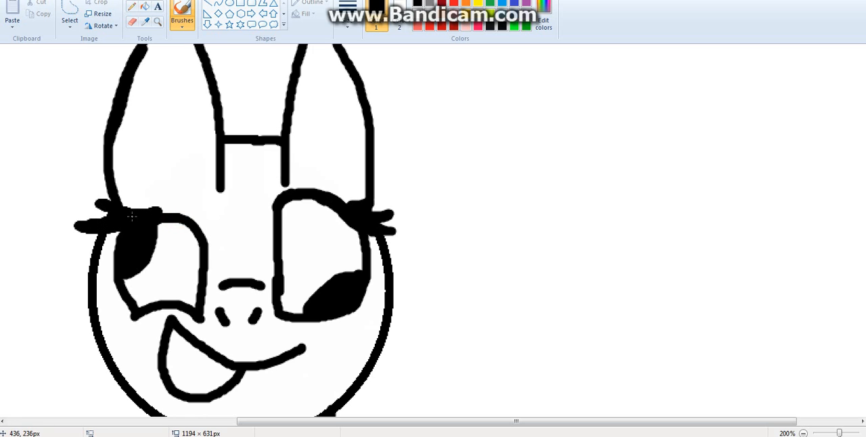
- Add an extra lash above the left eye and draw inner curves inside the ears
drag(118, 207, 156, 230)
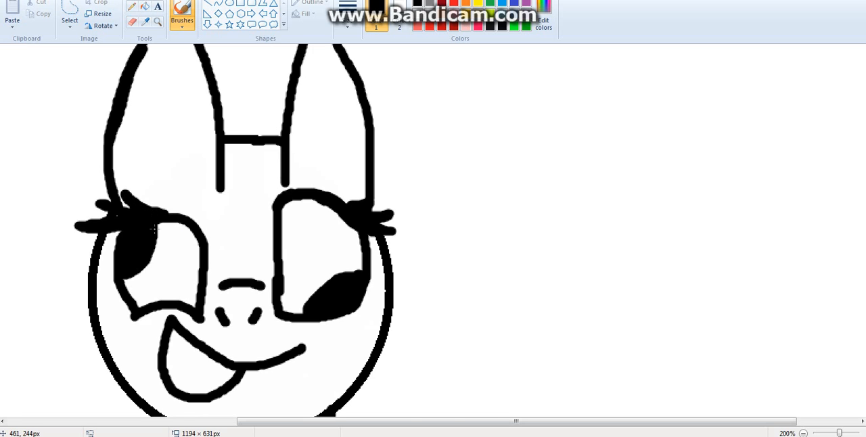
scroll(down, 3)
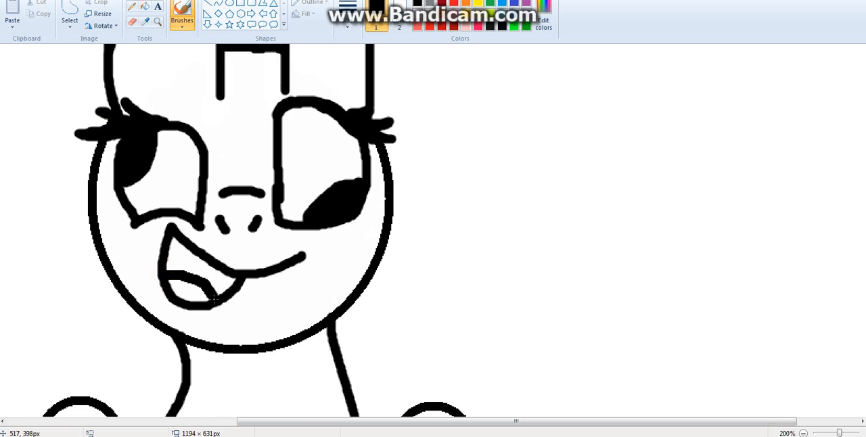
scroll(down, 3)
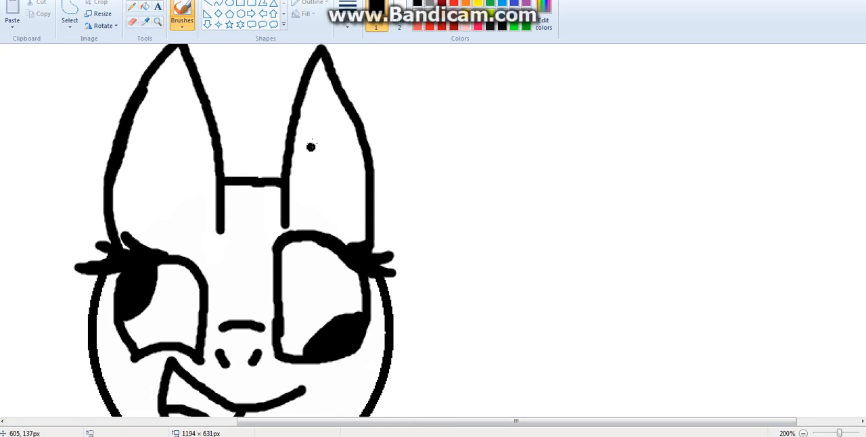
drag(321, 101, 321, 196)
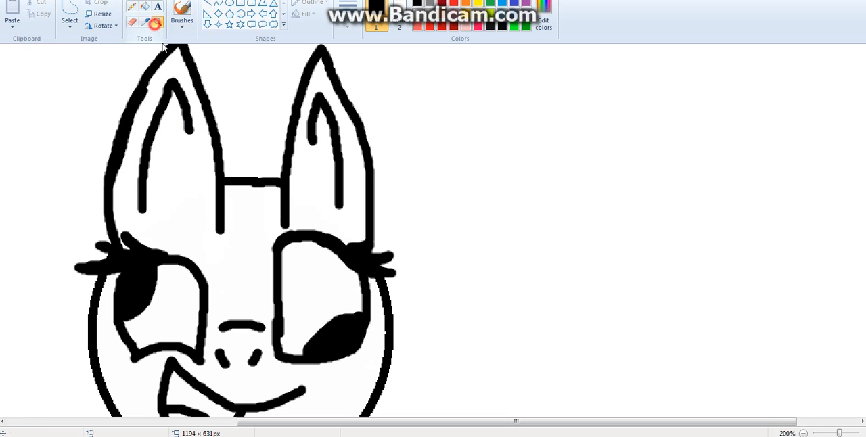
- Zoom in, paint the irises blue, and brush a lighter blue stripe in the left eye
click(848, 432)
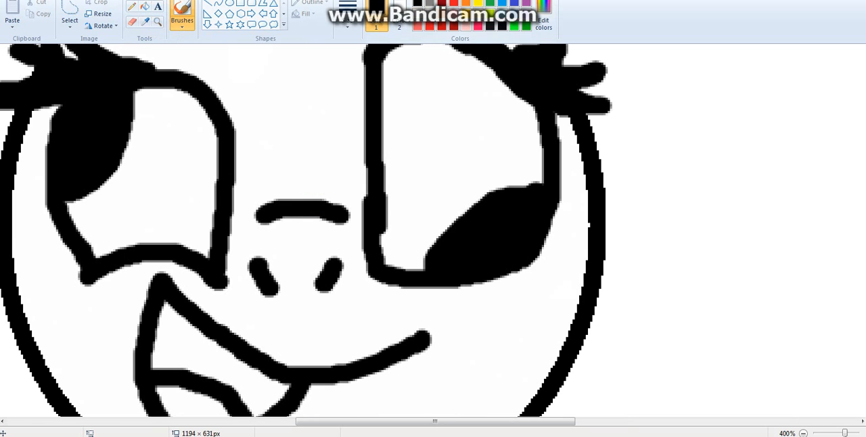
click(109, 225)
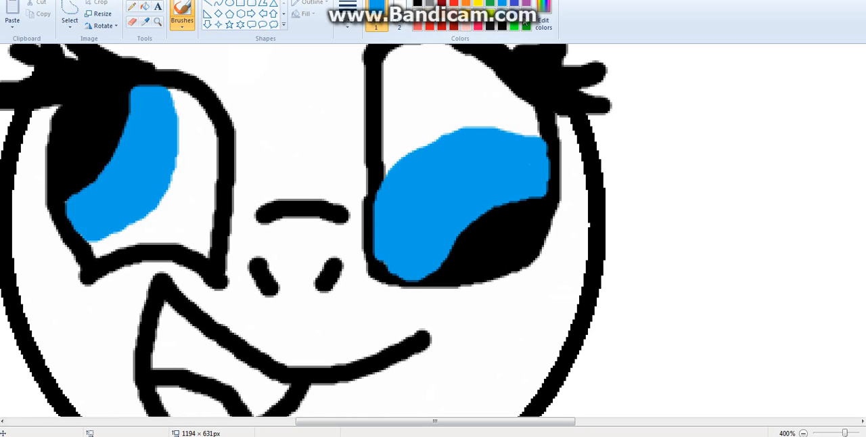
click(543, 20)
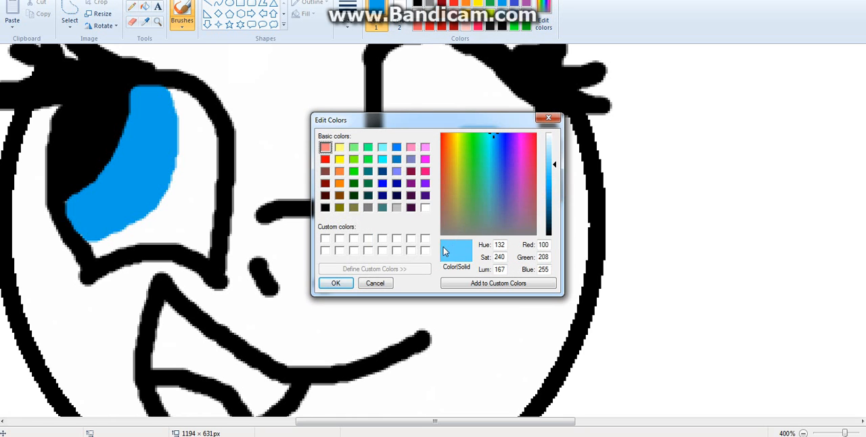
click(336, 283)
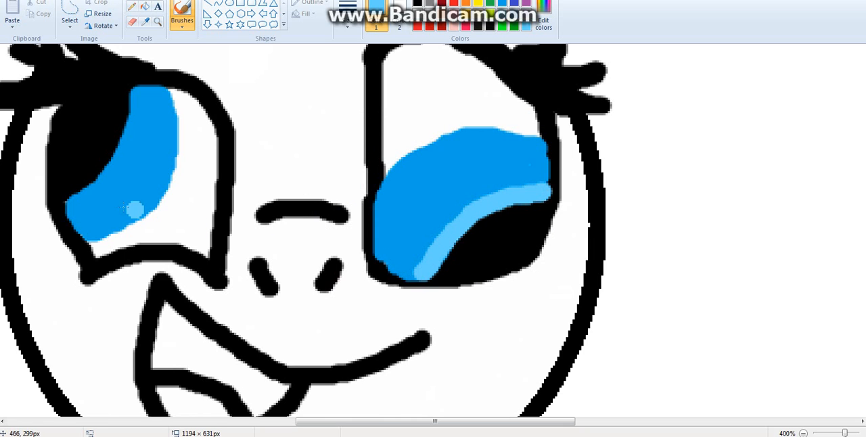
drag(132, 209, 74, 203)
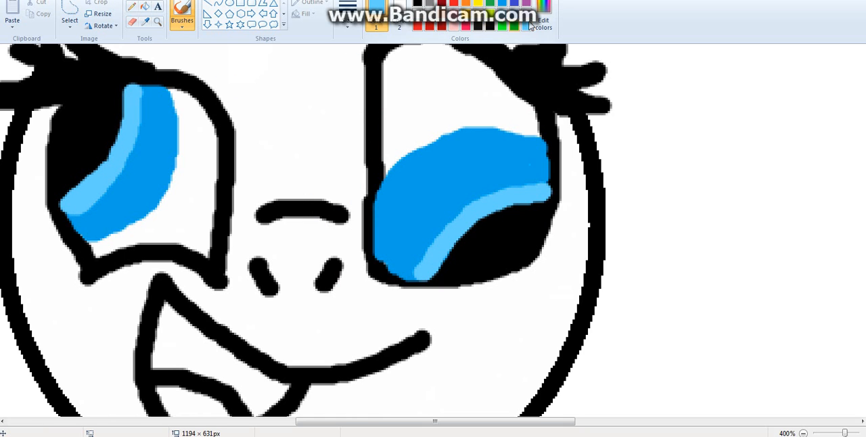
- Mix a brighter blue in Edit colors for more curved shading stripes
click(545, 21)
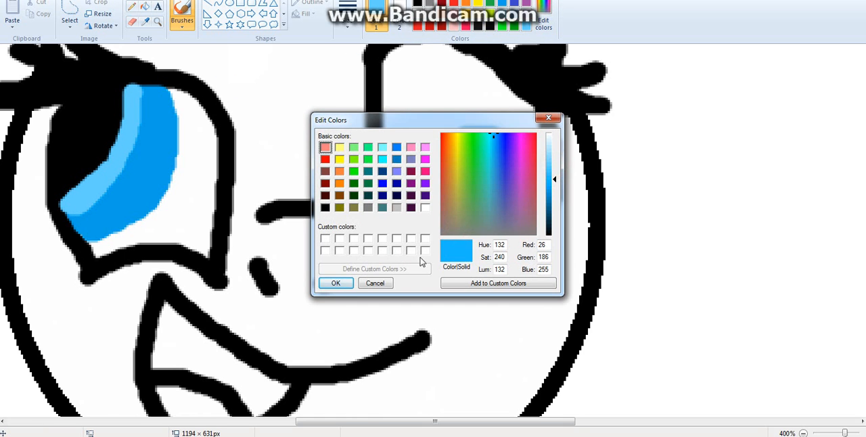
click(336, 283)
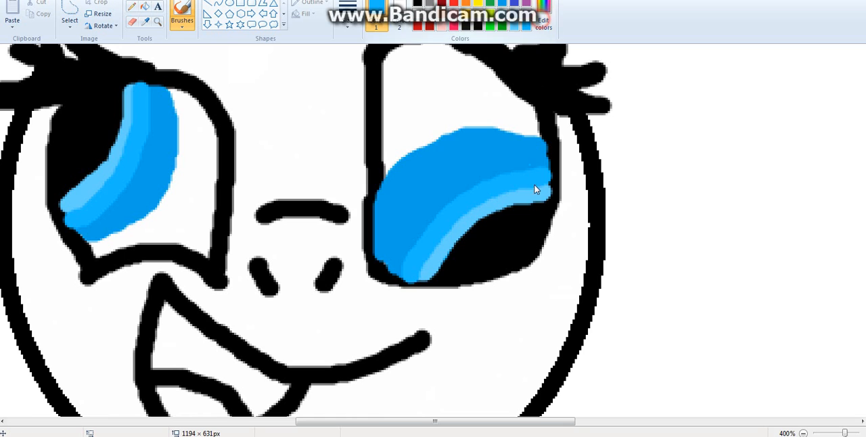
click(541, 17)
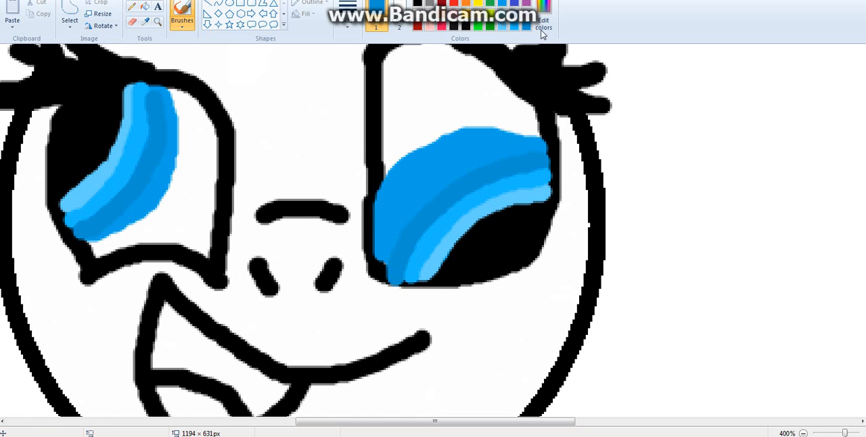
click(543, 19)
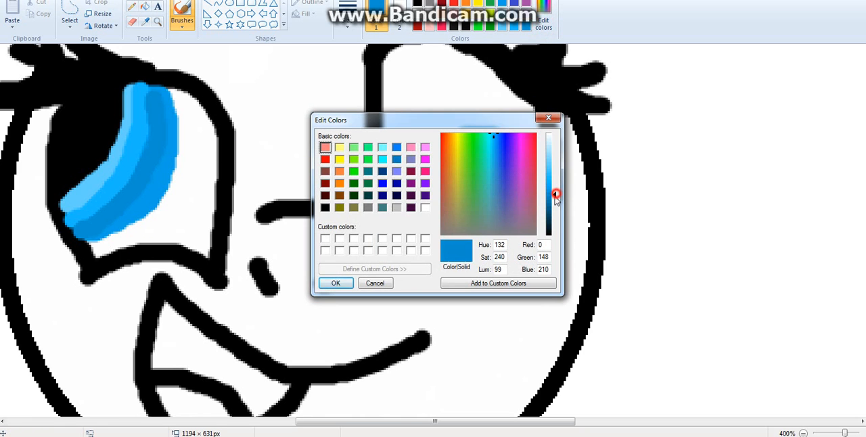
- Shade darker navy bands into both eyes, then begin mixing a pale blue
click(335, 283)
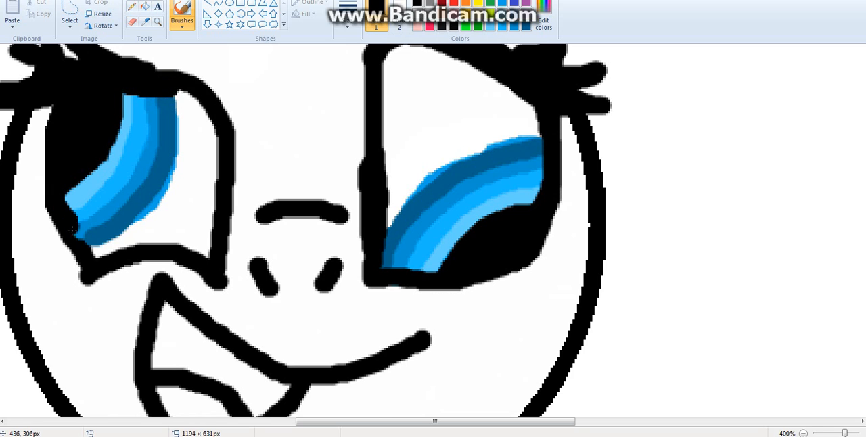
click(342, 162)
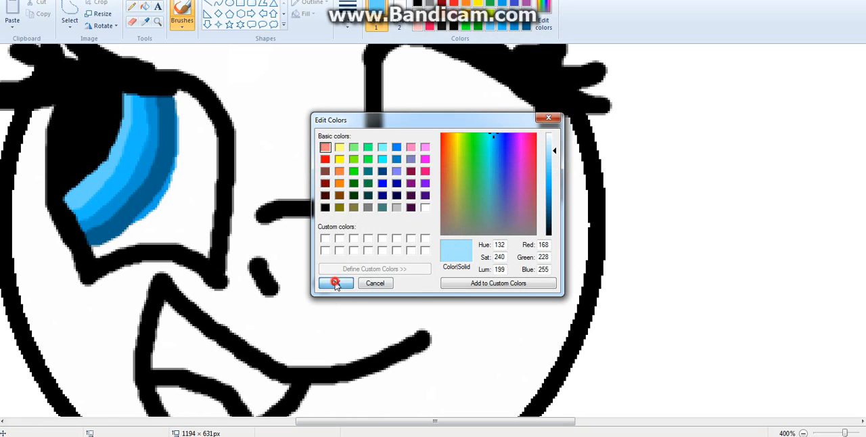
- Fill the eye tops with pale blue and add white highlight dots and a ring
click(336, 283)
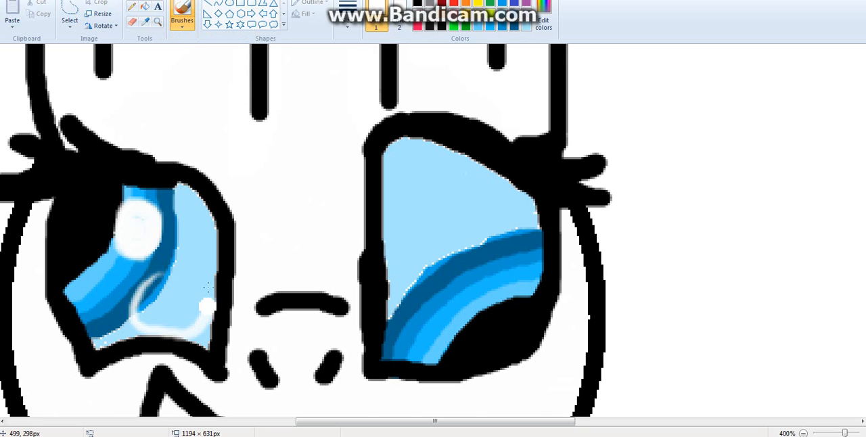
click(159, 313)
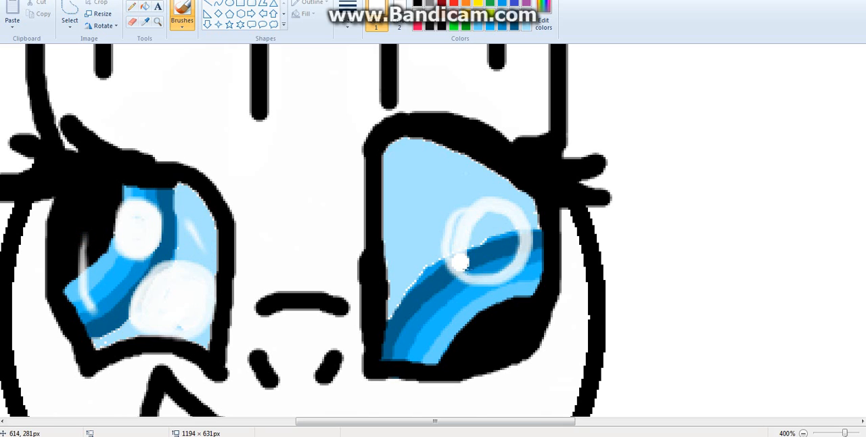
drag(467, 264, 487, 244)
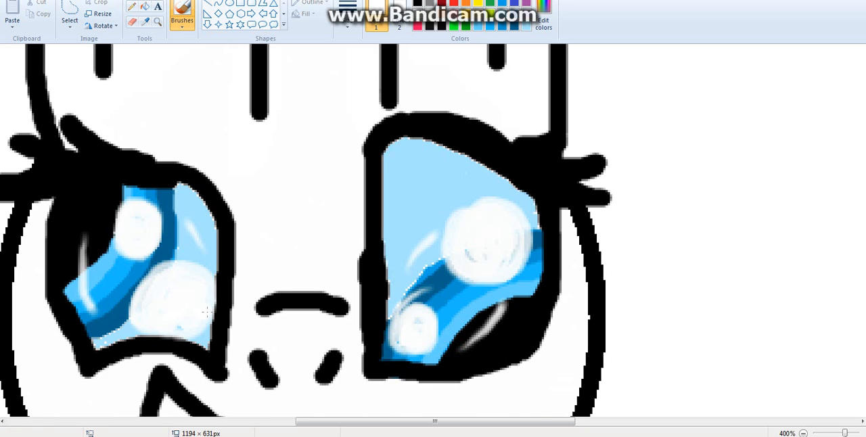
- Zoom out to 200% and brush a spiky black mane outline with a tuft over the head
scroll(down, 3)
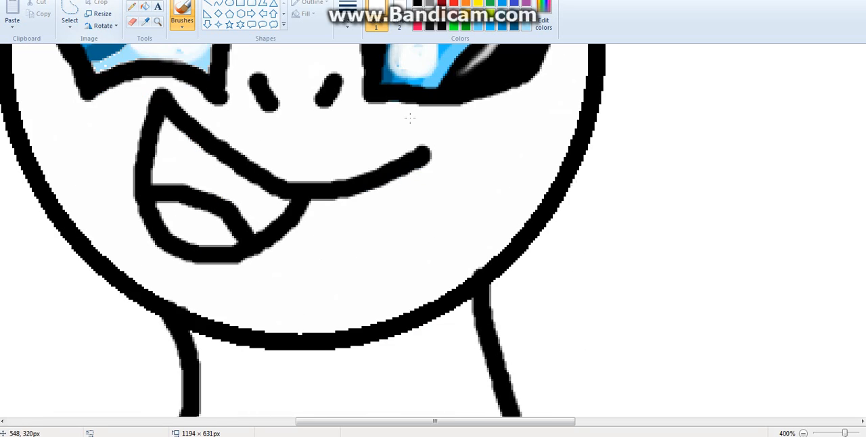
click(803, 434)
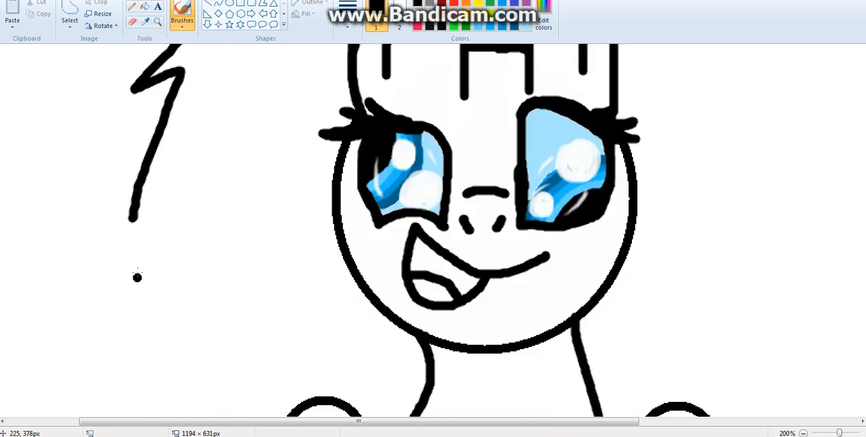
scroll(down, 3)
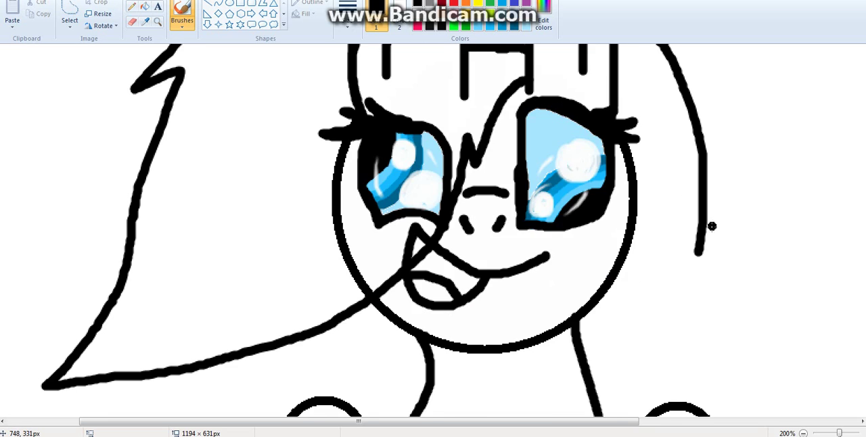
scroll(down, 3)
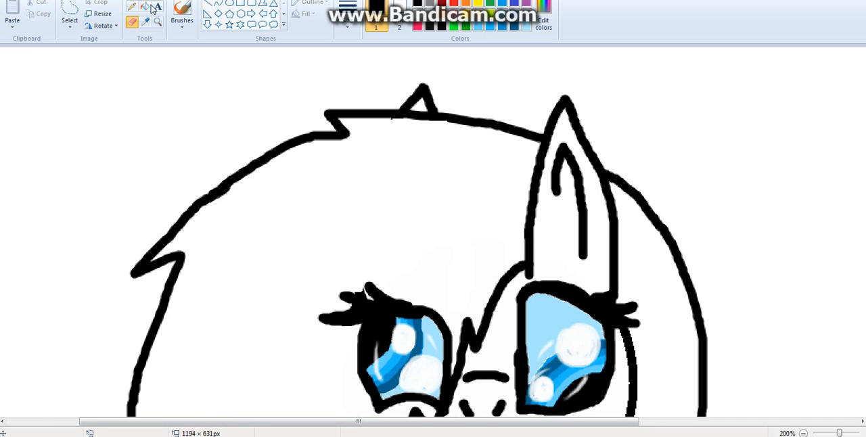
- Fill the mane and curled tail yellow, then the speckled face, body and shoulders purple
click(365, 215)
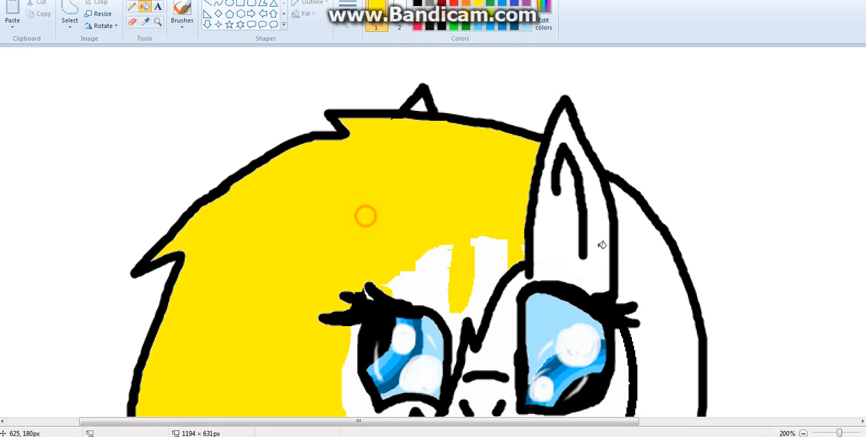
scroll(down, 3)
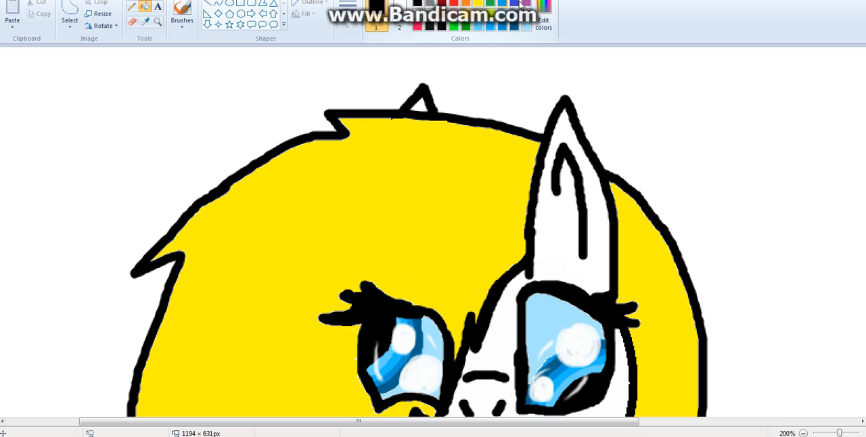
click(542, 16)
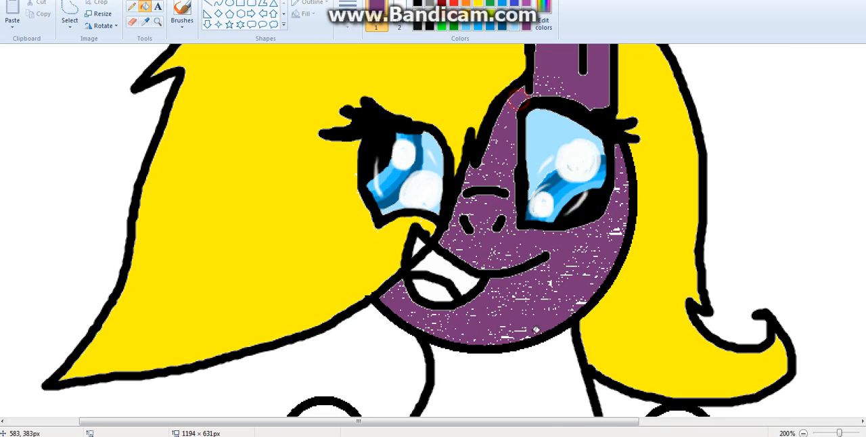
scroll(down, 3)
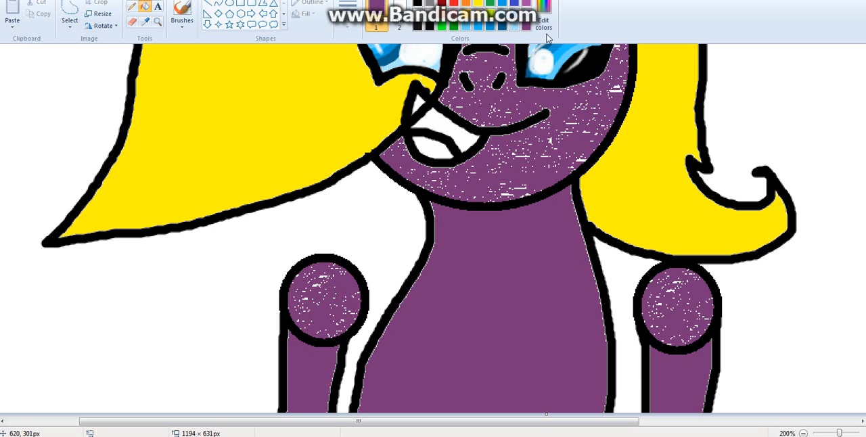
- Mix a light lilac in the custom colour mixer and colour the lower mouth orange
click(546, 19)
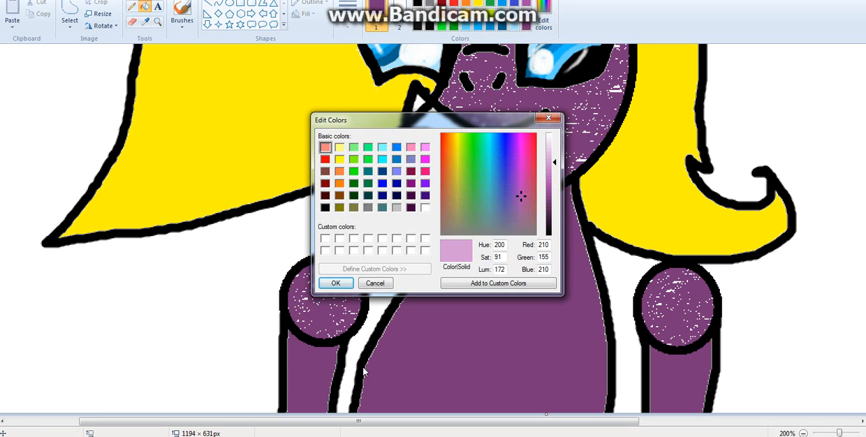
click(335, 283)
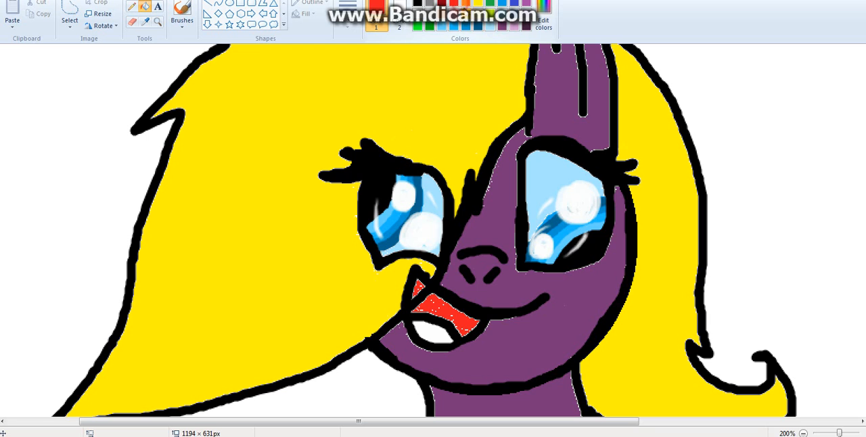
click(440, 335)
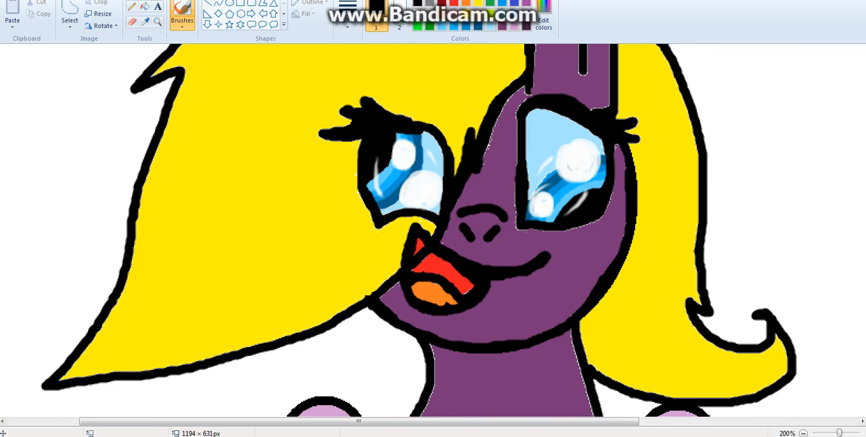
- Trim the canvas's right side to 1003 px wide and handwrite 'Angie' top right
click(805, 433)
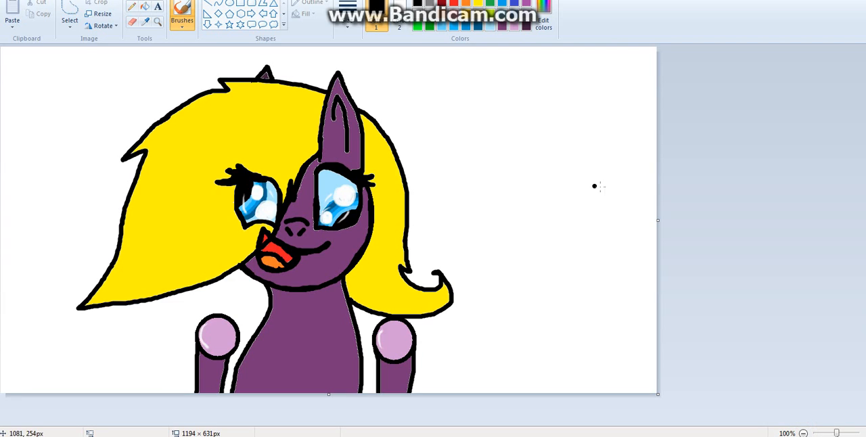
drag(657, 219, 552, 219)
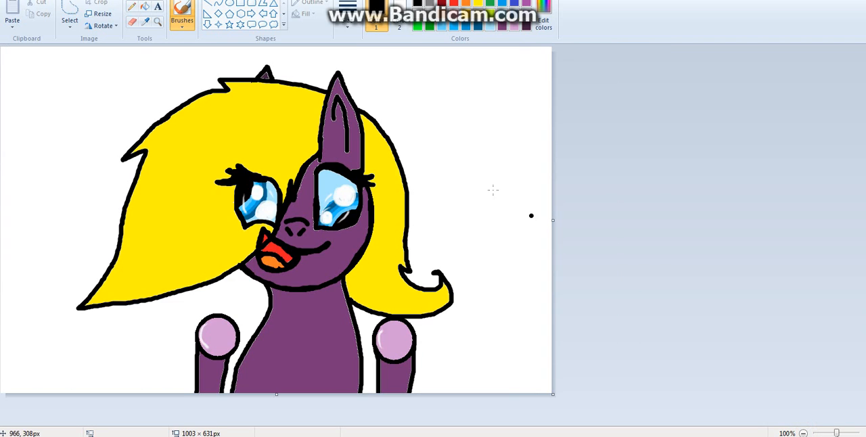
mouse_move(188, 104)
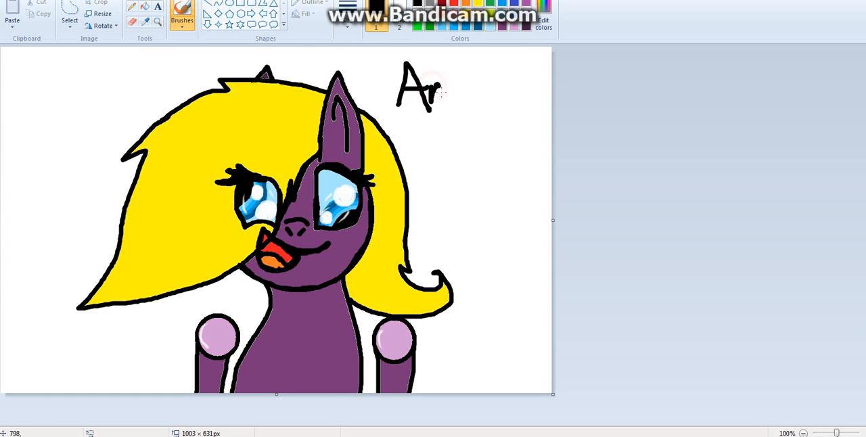
drag(440, 88, 473, 102)
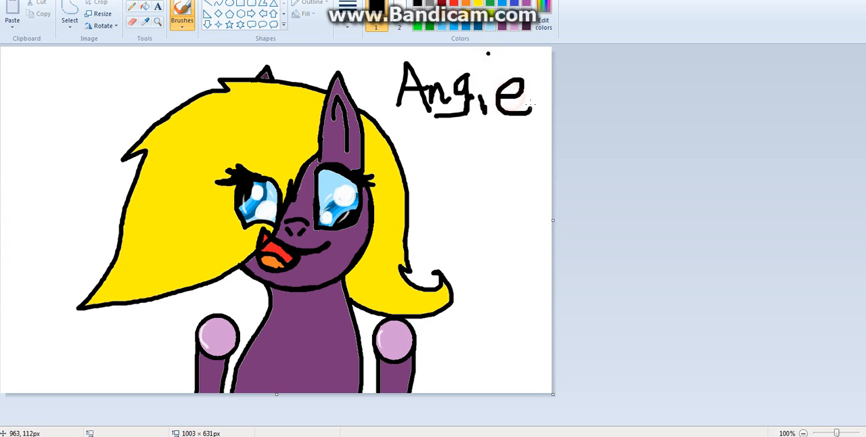
drag(500, 318, 480, 365)
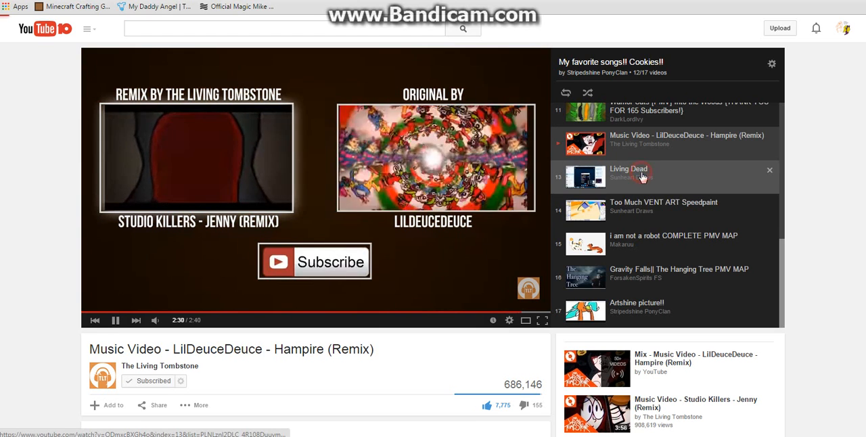
click(629, 169)
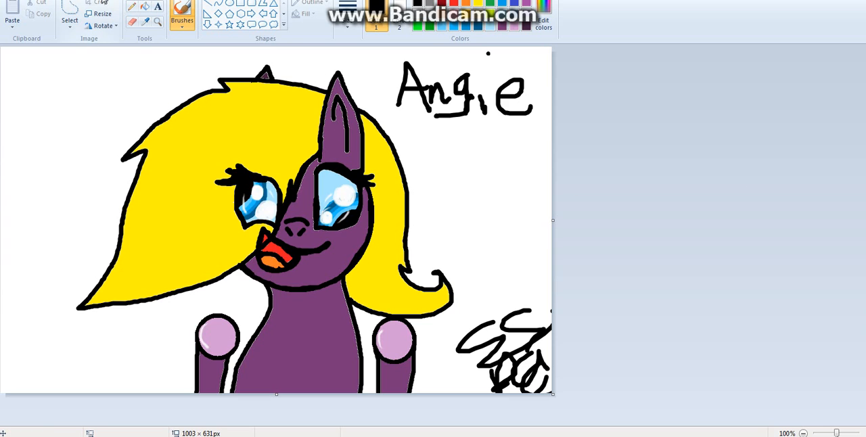
mouse_move(67, 17)
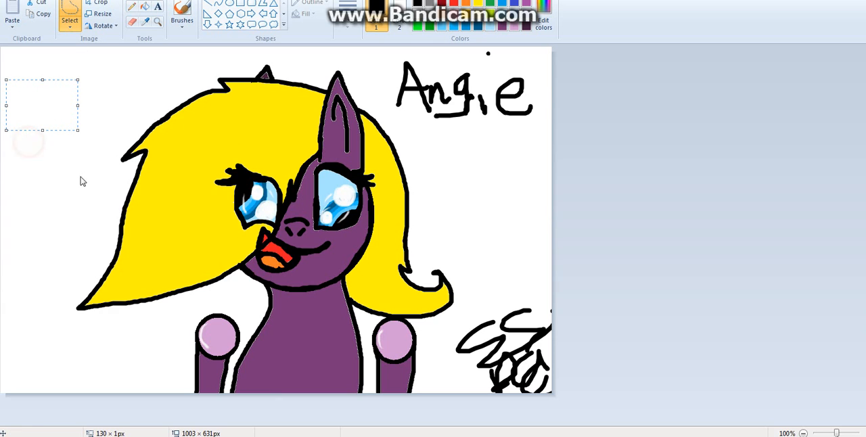
- Try corner and freehand selections, then rectangle-select the blank strip along the left edge
drag(57, 86, 61, 142)
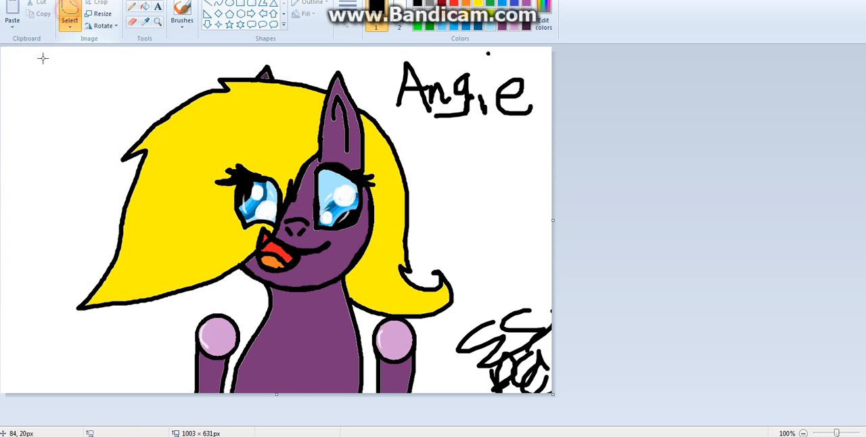
drag(21, 54, 14, 262)
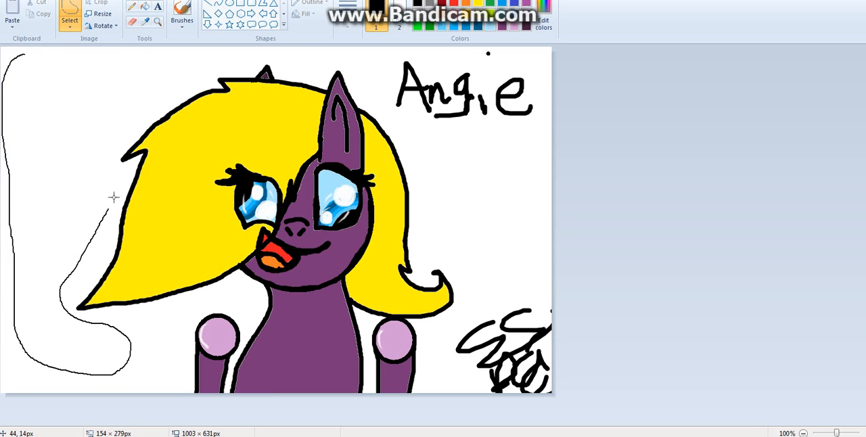
drag(3, 52, 133, 375)
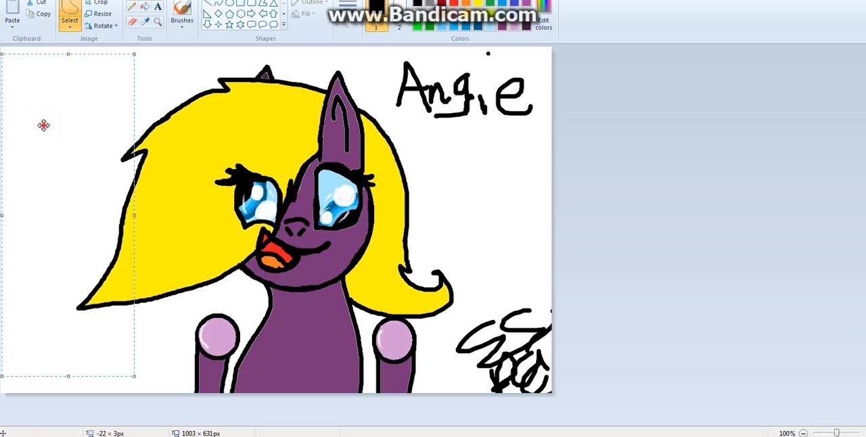